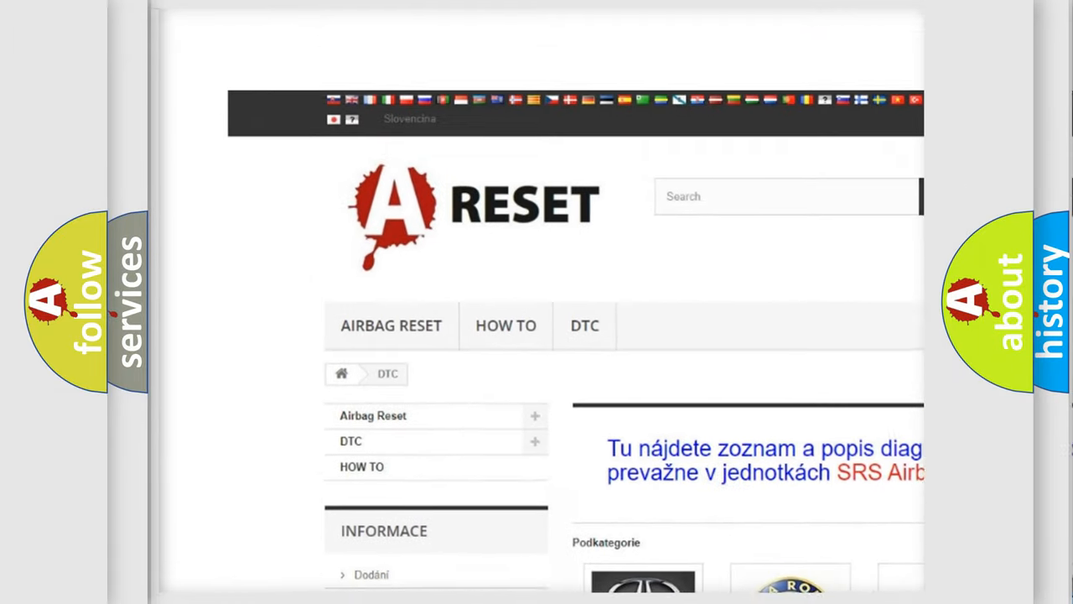
Choose the LINCOLN DTC tile from the brand grid and browse its diagnostic trouble codes
{"action": "scroll", "scroll_direction": "down", "scroll_amount": 3}
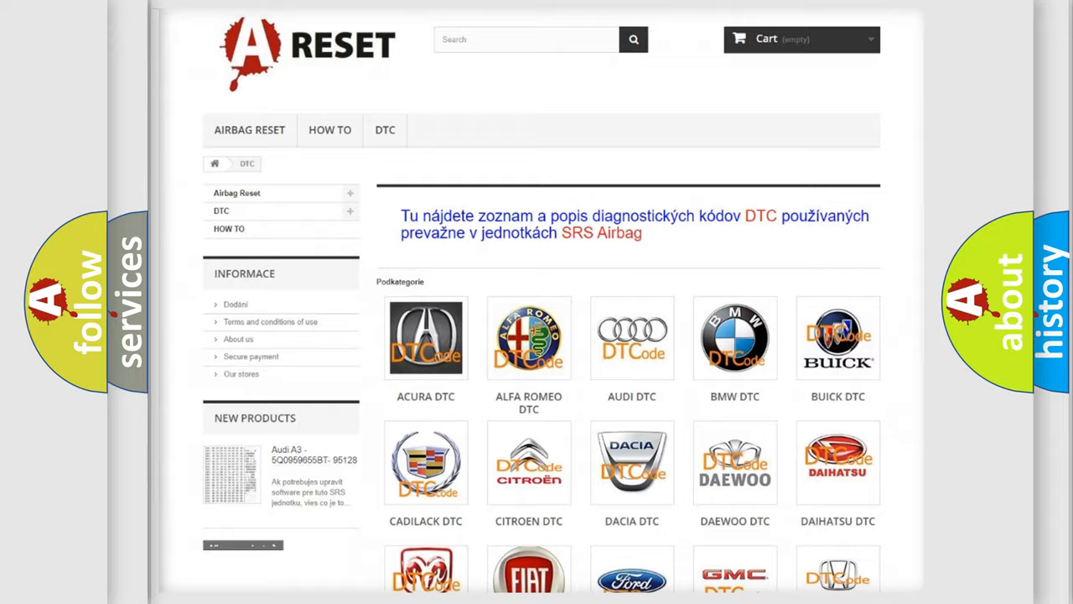
{"action": "scroll", "scroll_direction": "down", "scroll_amount": 3}
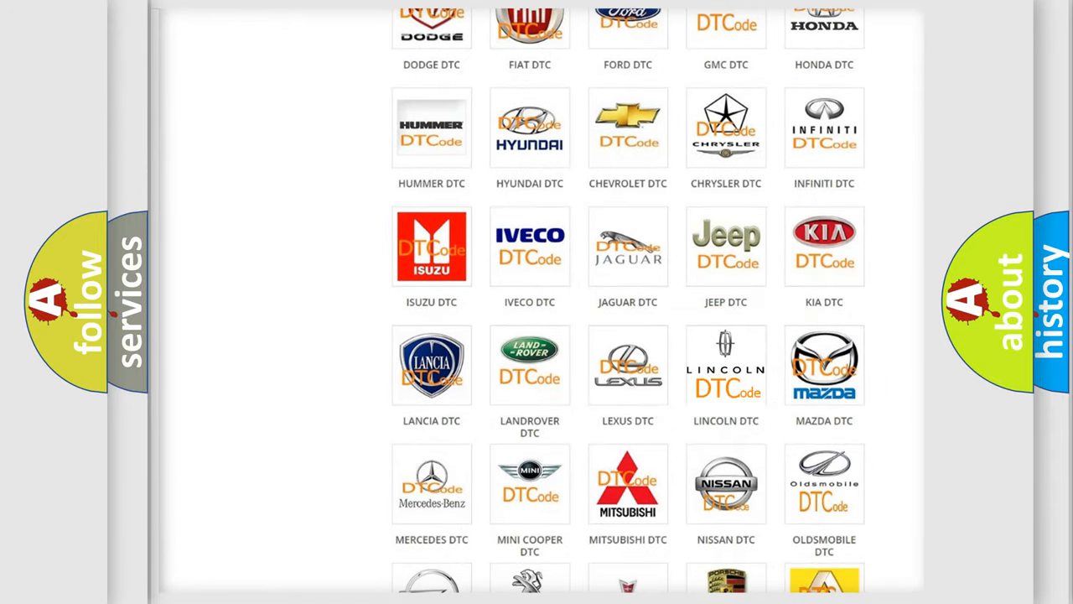
{"action": "left_click", "coordinate": [725, 365]}
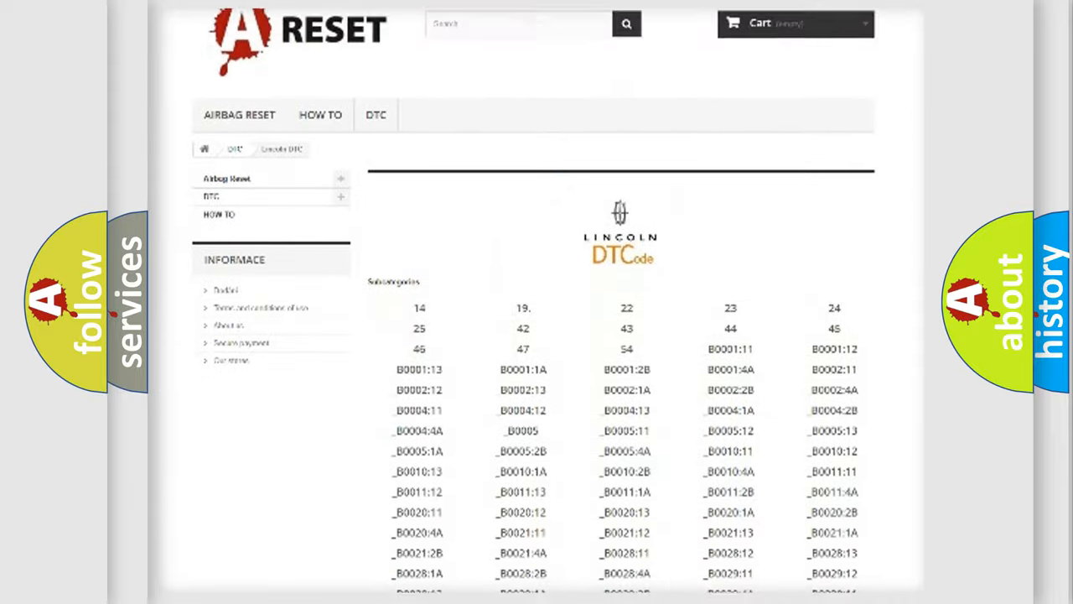
{"action": "scroll", "scroll_direction": "down", "scroll_amount": 3}
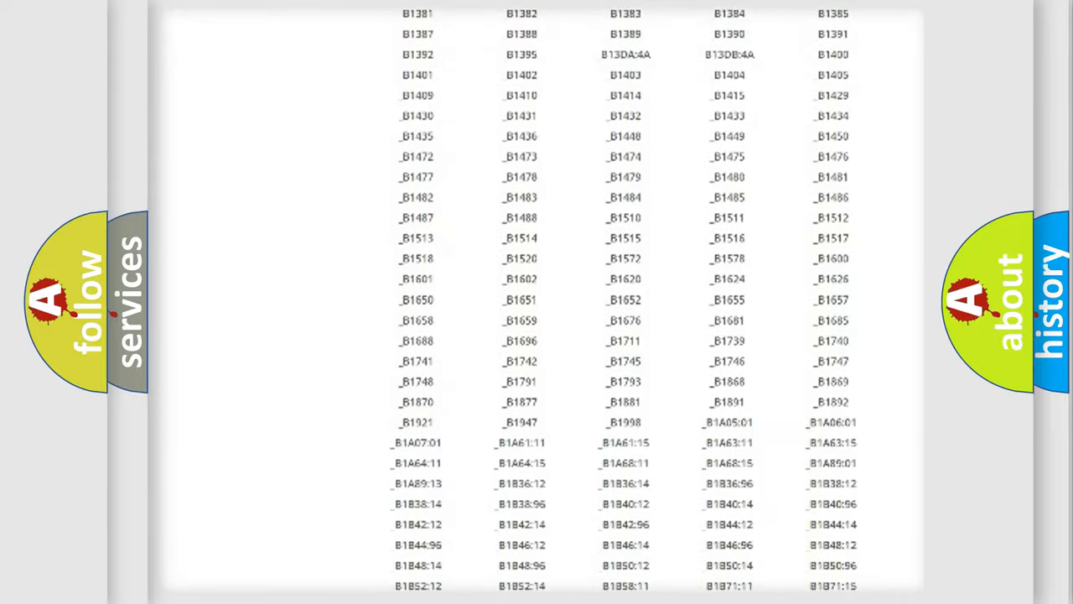